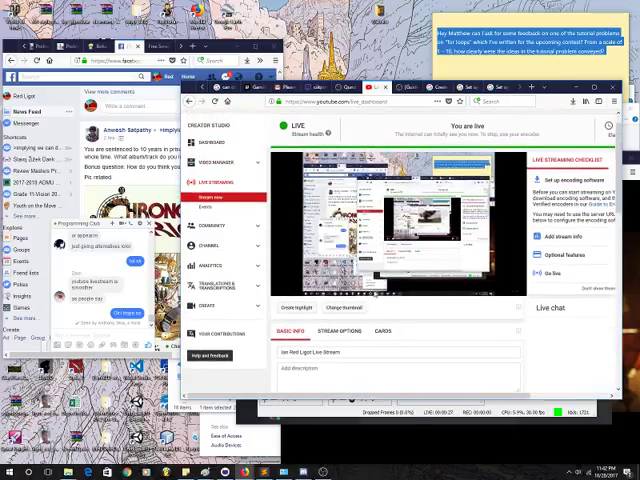
Scroll through the Windows Sound recording devices to reach the Microphone's Levels settings.
{"action": "scroll", "scroll_direction": "down", "scroll_amount": 3}
{"action": "type", "text": "CST Programming Club Test"}
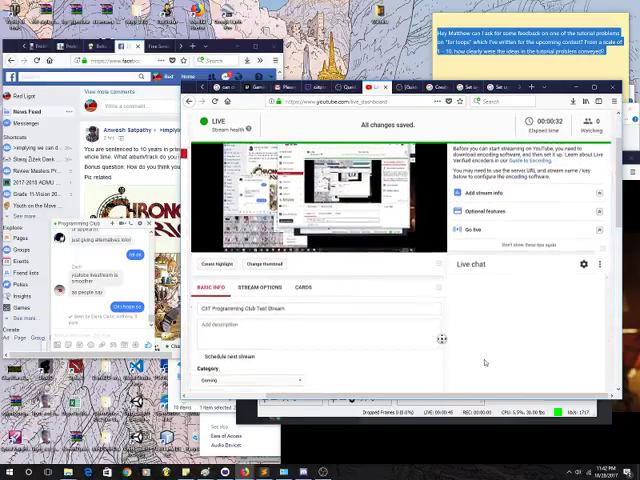
{"action": "scroll", "scroll_direction": "down", "scroll_amount": 3}
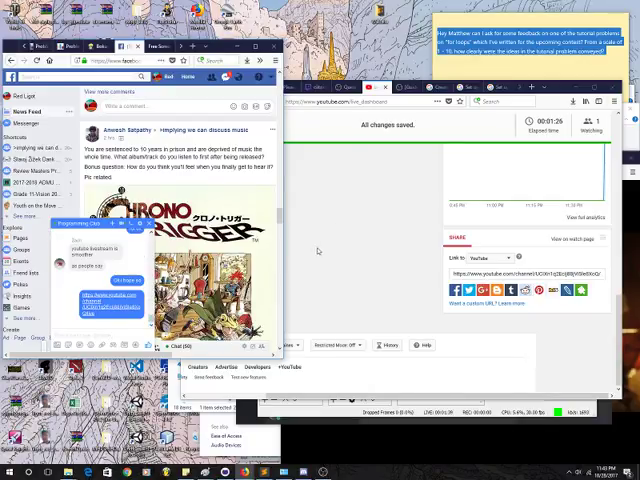
{"action": "scroll", "scroll_direction": "down", "scroll_amount": 3}
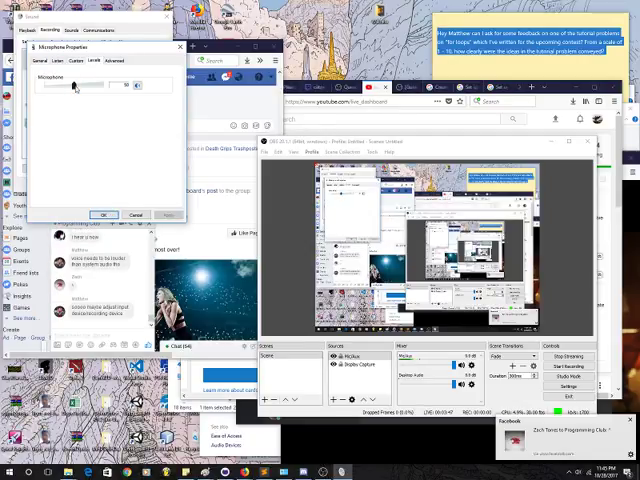
Raise the Microphone slider to boost the input level.
{"action": "left_click_drag", "start_coordinate": [72, 84], "coordinate": [76, 84]}
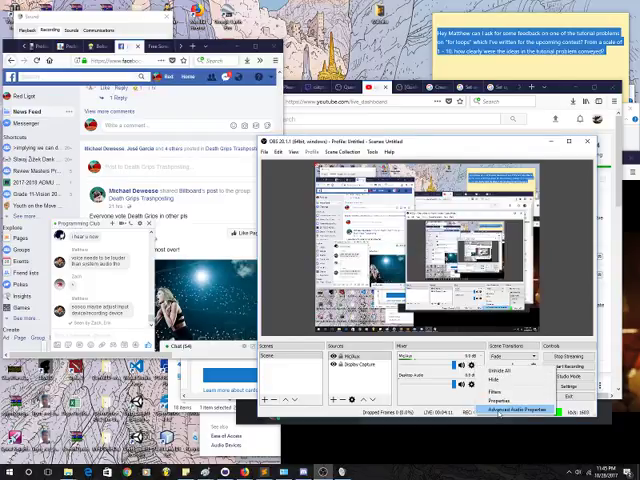
Review OBS's Advanced Audio Properties for the sources and dismiss the window.
{"action": "left_click", "coordinate": [504, 408]}
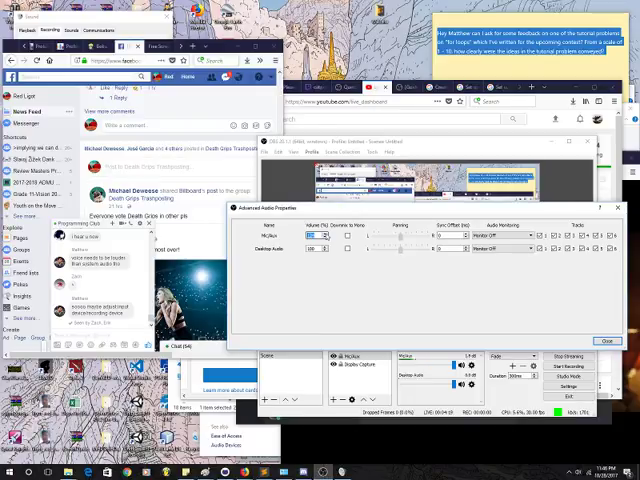
{"action": "left_click", "coordinate": [604, 340]}
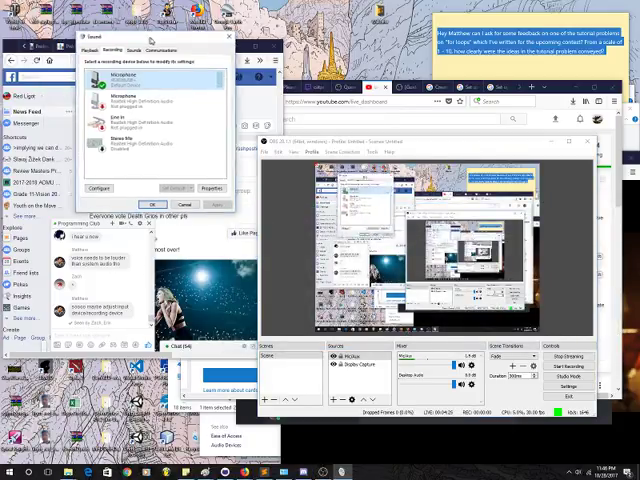
Bring up the microphone recording device's Properties from its right-click menu.
{"action": "right_click", "coordinate": [120, 76]}
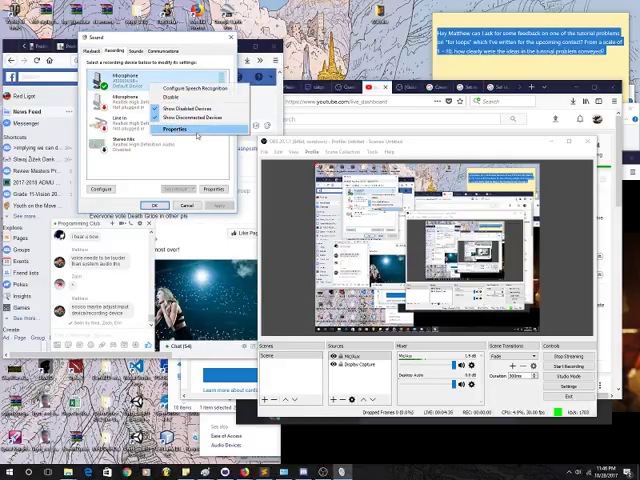
{"action": "left_click", "coordinate": [172, 128]}
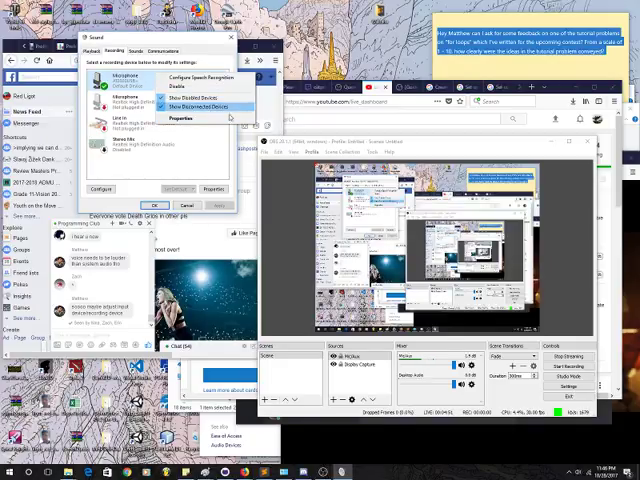
{"action": "left_click", "coordinate": [184, 120]}
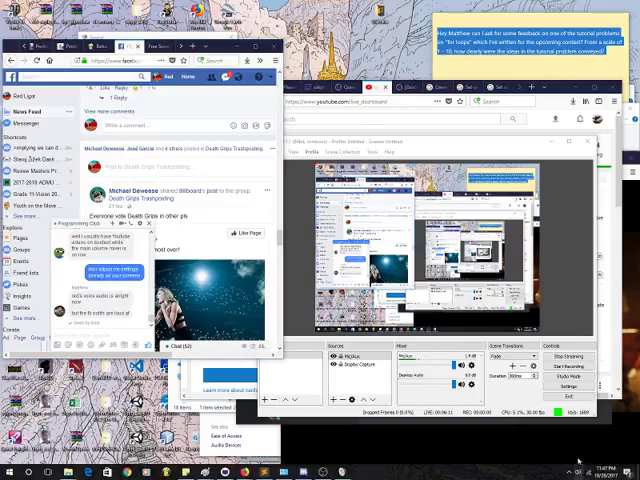
Focus the Facebook comments chat and scroll the feed toward the shared live video post.
{"action": "left_click", "coordinate": [608, 460]}
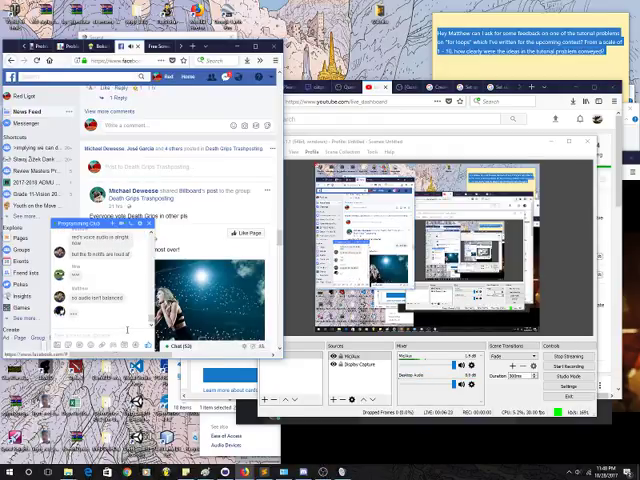
{"action": "scroll", "scroll_direction": "down", "scroll_amount": 3}
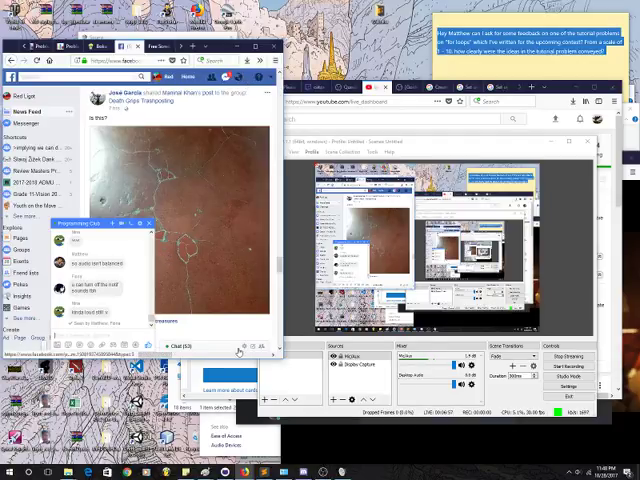
Set the Windows Speakers playback volume to 23 from the taskbar volume flyout.
{"action": "left_click", "coordinate": [248, 348]}
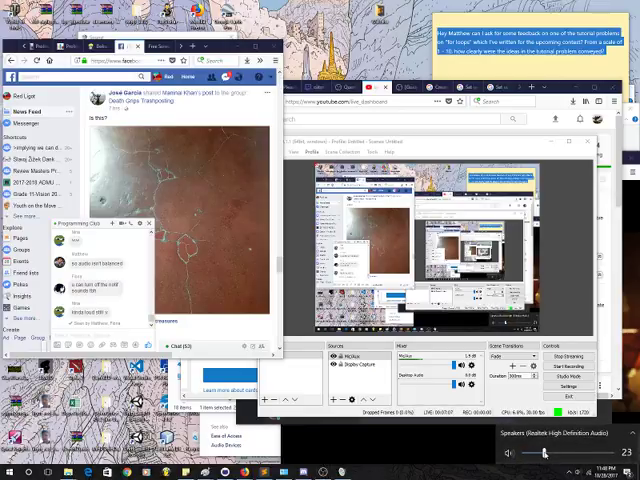
{"action": "left_click_drag", "start_coordinate": [538, 452], "coordinate": [558, 452]}
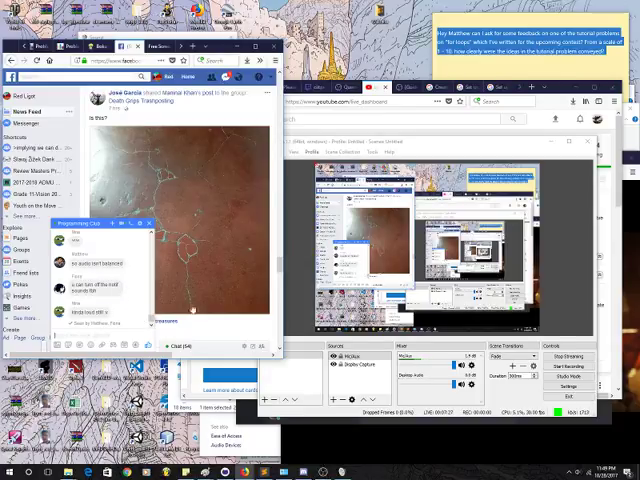
Scroll the Facebook feed to the recent comments and select the stream conversation entry.
{"action": "scroll", "scroll_direction": "down", "scroll_amount": 3}
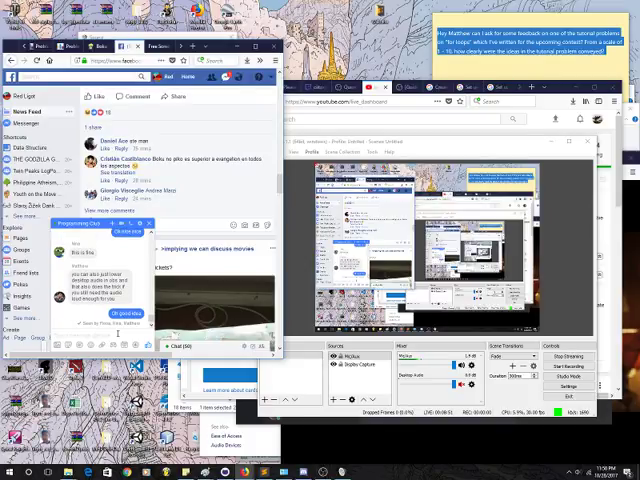
{"action": "left_click", "coordinate": [562, 356]}
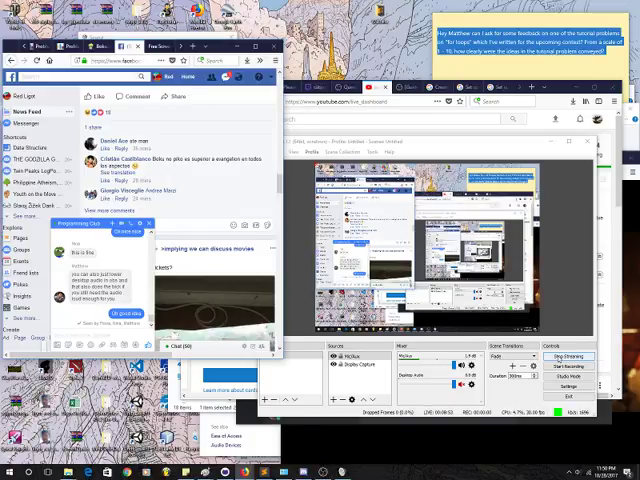